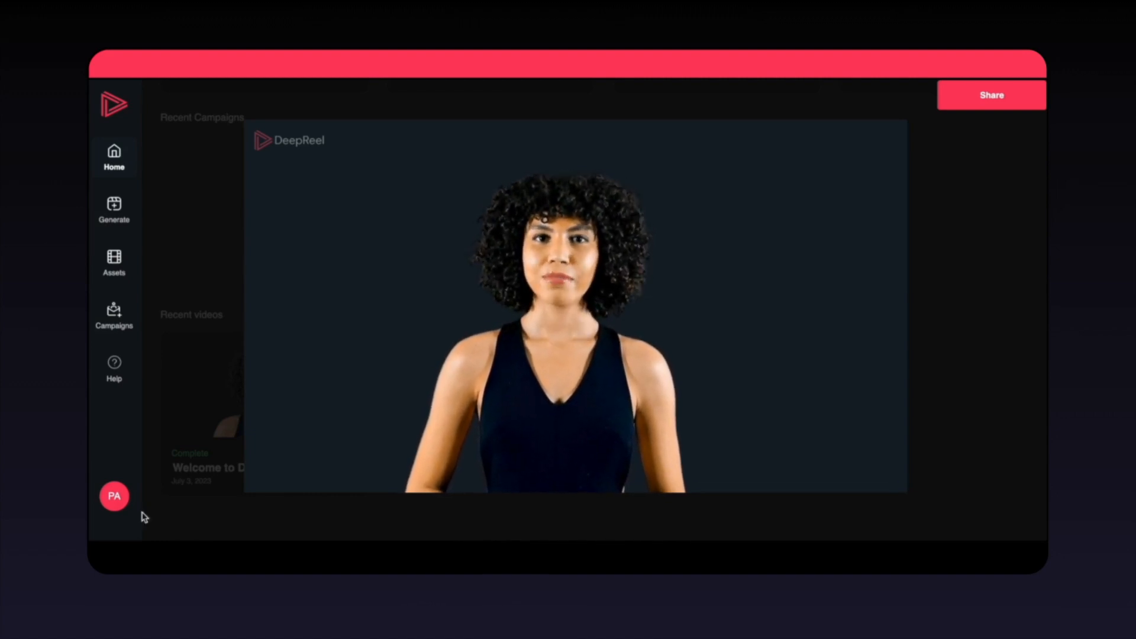
# - Start a new avatar video with the Sara presenter and show its background options
pyautogui.click(114, 210)
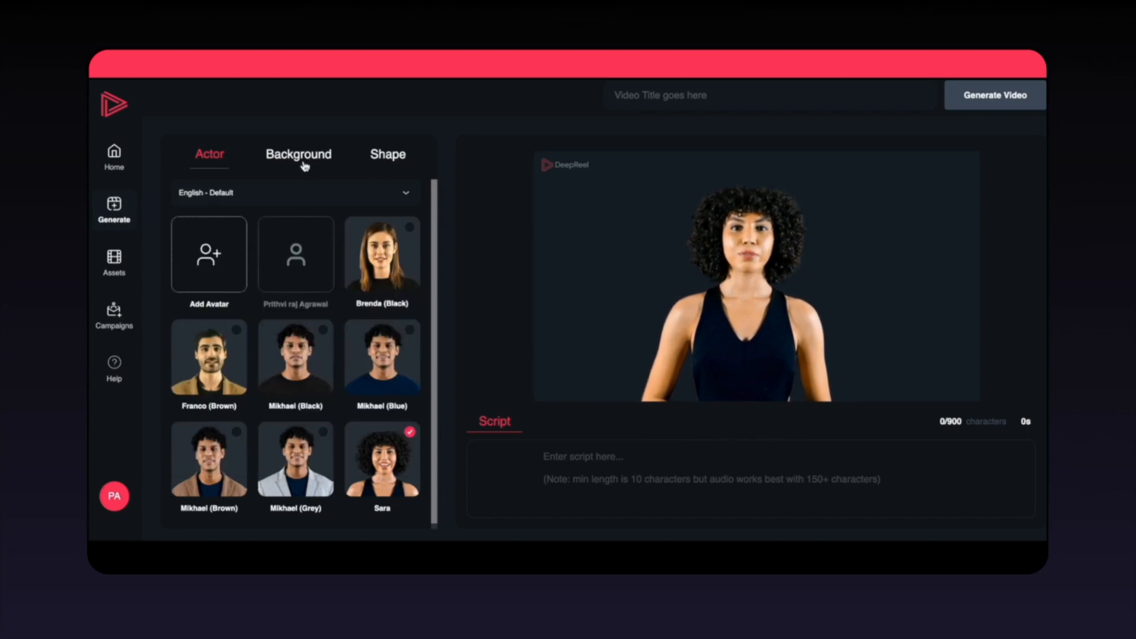
pyautogui.click(299, 154)
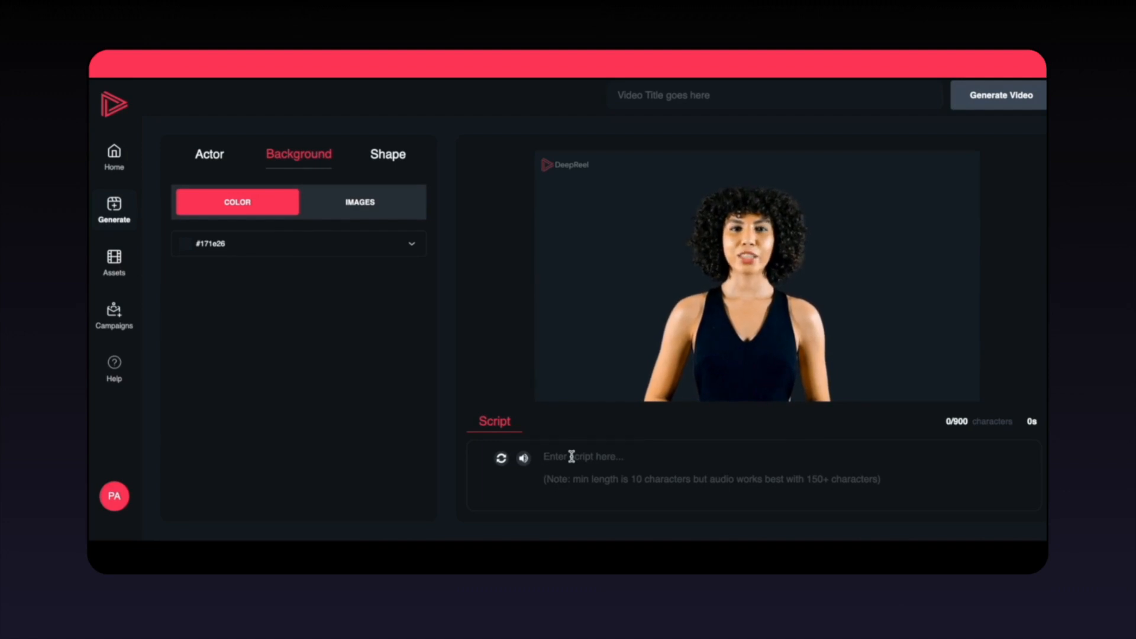
# - Enter the script 'Making video...', title the video 'DeepReel O...' and generate it
pyautogui.write('Making videos has never been this easy! Engage, Inspire and convert with DeepReel. S')
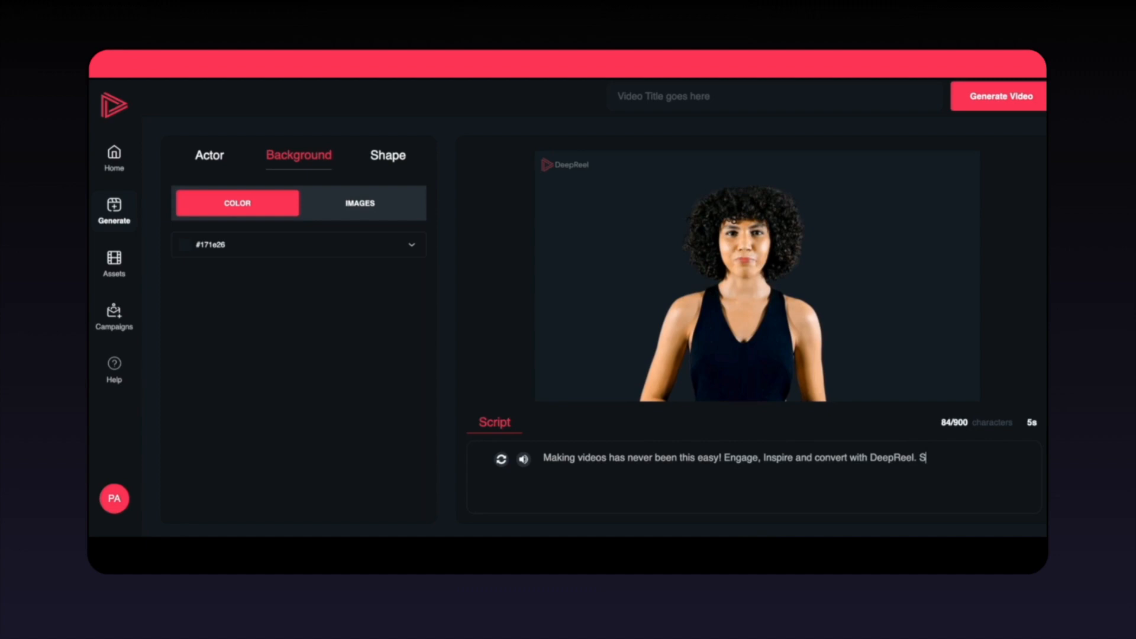
pyautogui.write('DeepReel O')
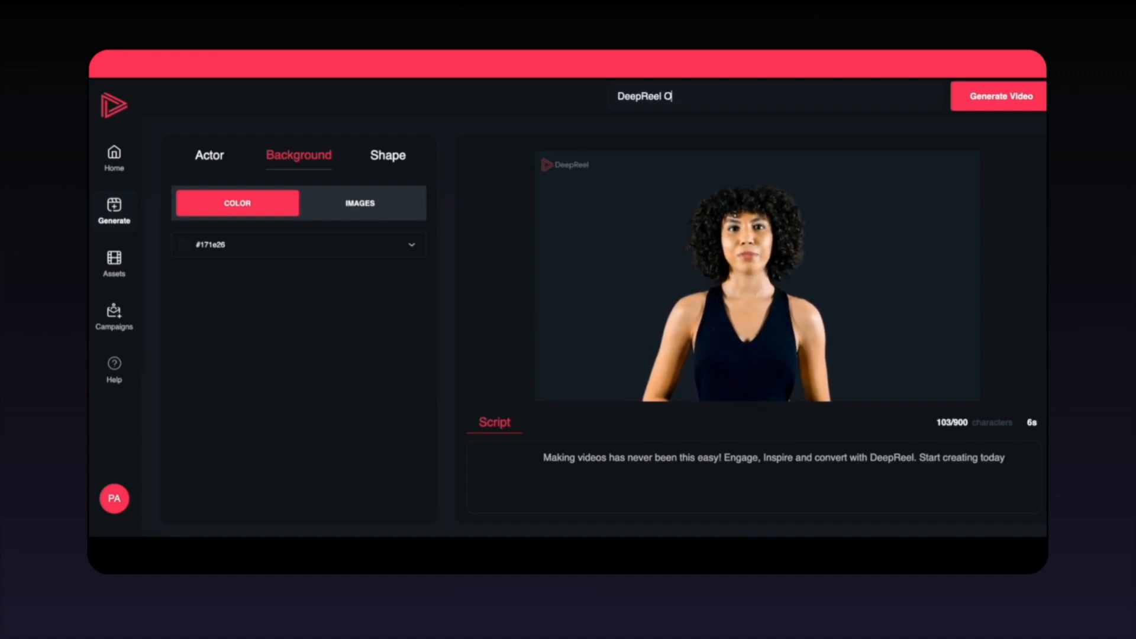
pyautogui.click(998, 96)
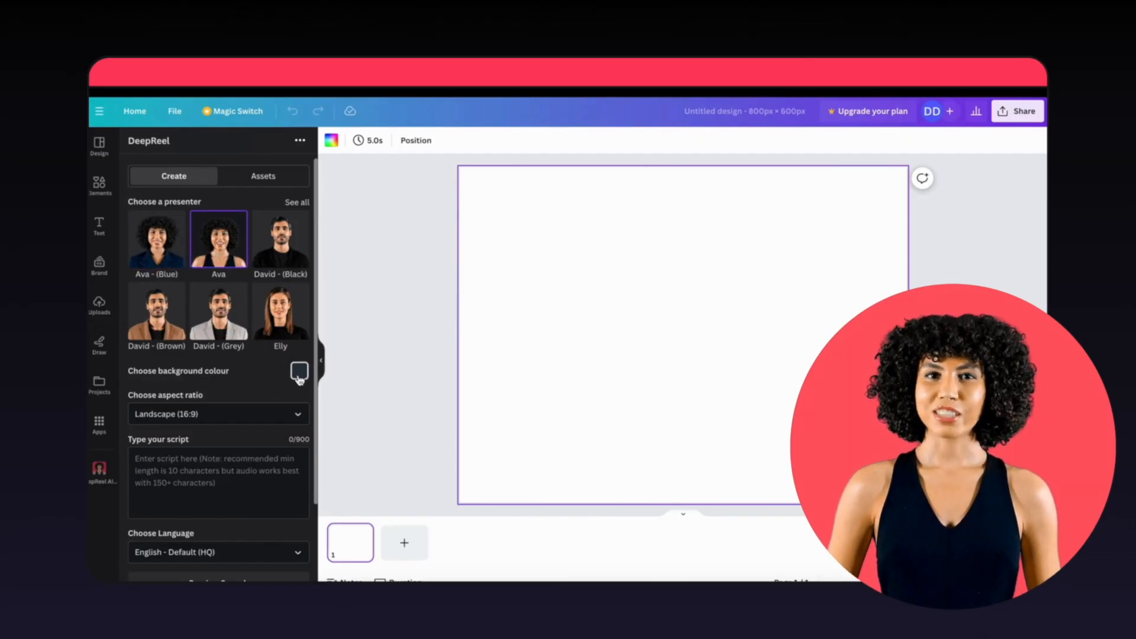
# - Choose the pink background colour (255, 0, 136) for the Ava presenter video
pyautogui.click(300, 370)
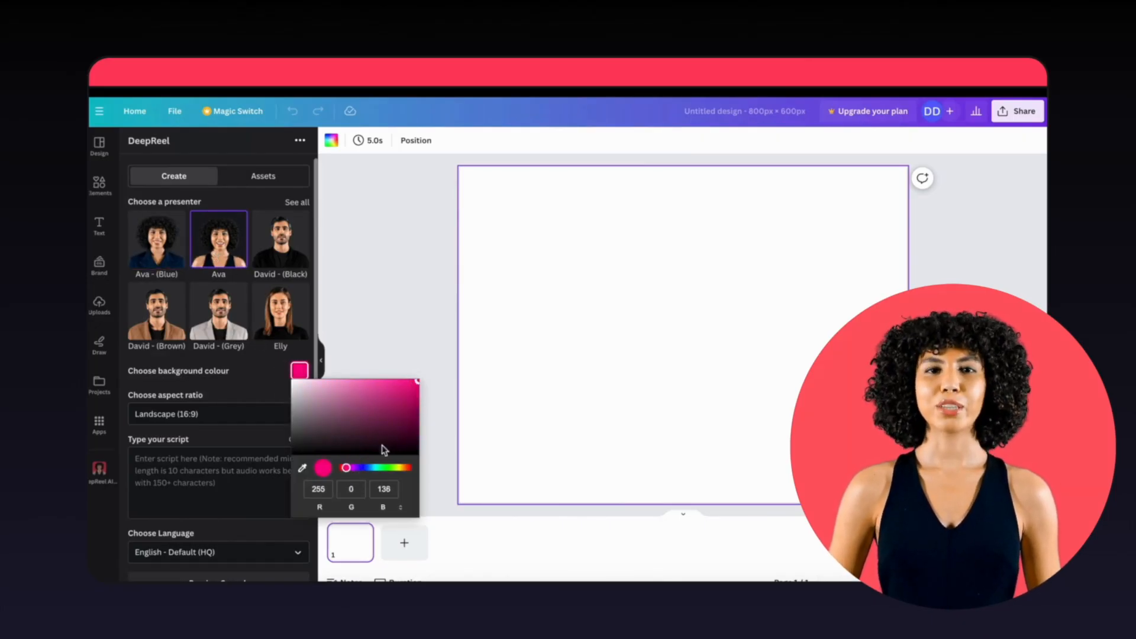
pyautogui.click(299, 370)
pyautogui.write("to add it to your project, it's jus")
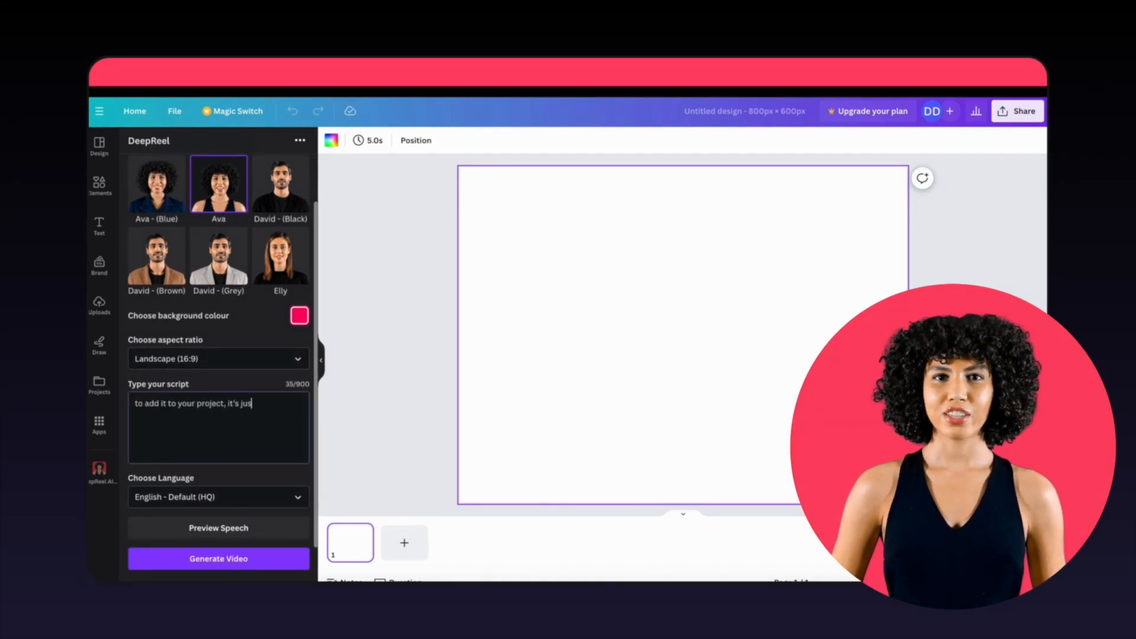
# - Finish the script with 't that simple!', preview its speech and generate the Ava video
pyautogui.write('t that simple!')
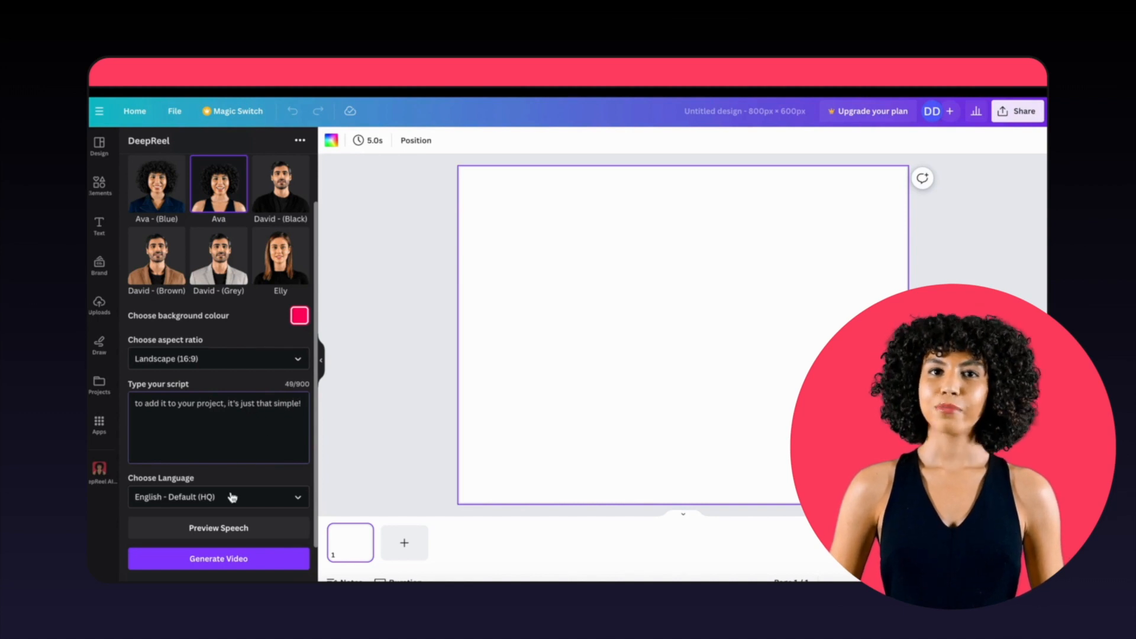
pyautogui.click(218, 528)
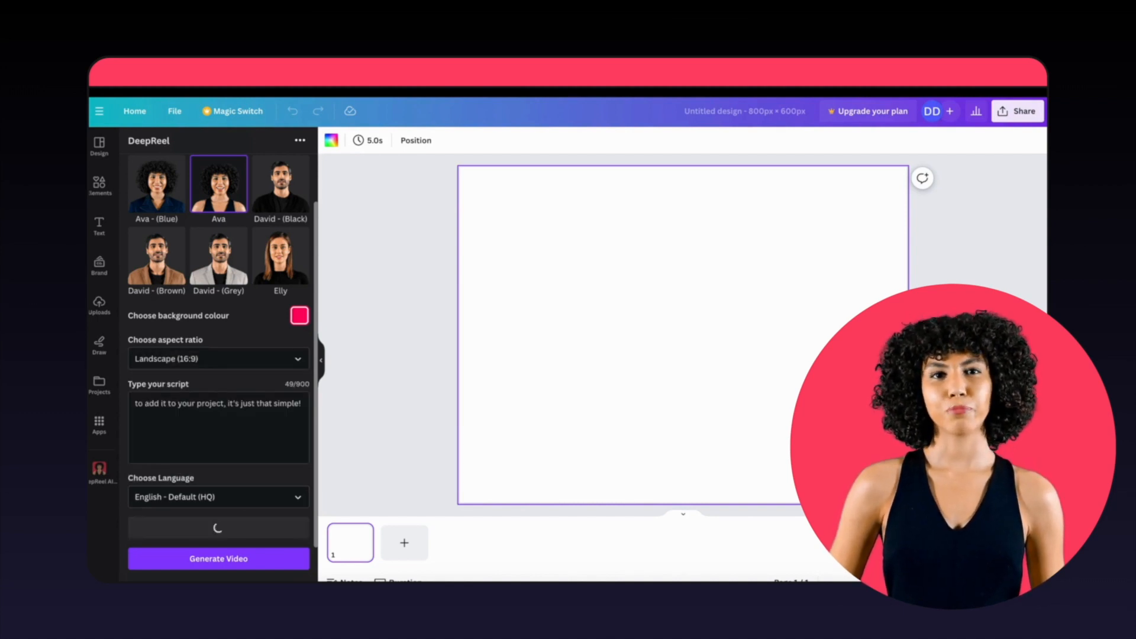
pyautogui.click(269, 174)
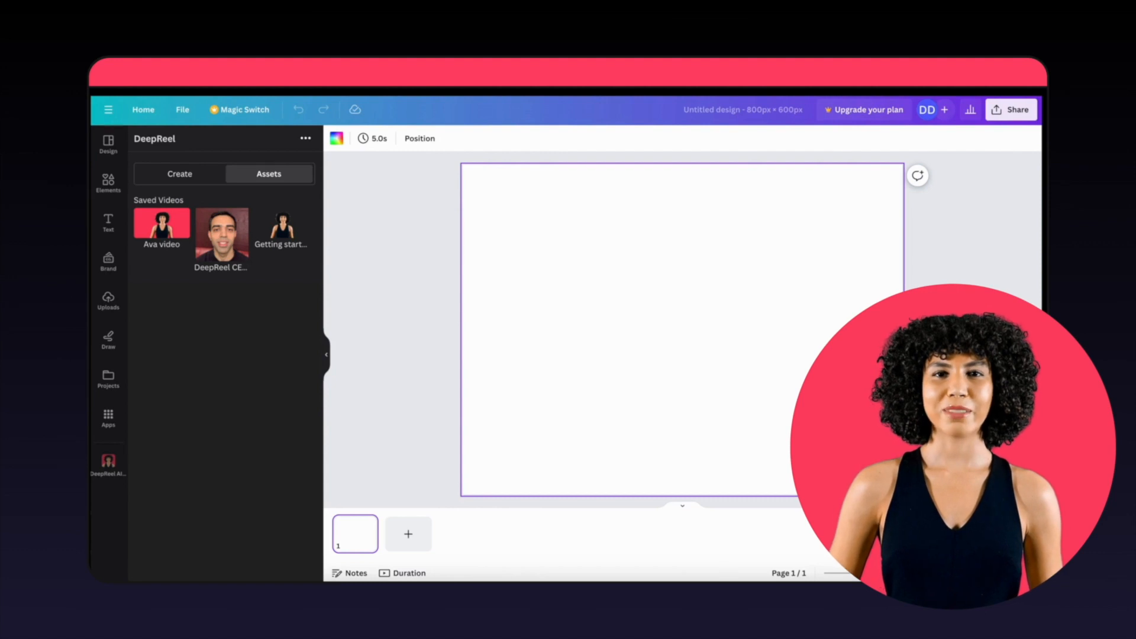
# - Show DeepReel's Saved Videos under Assets, including the Ava video
pyautogui.click(162, 222)
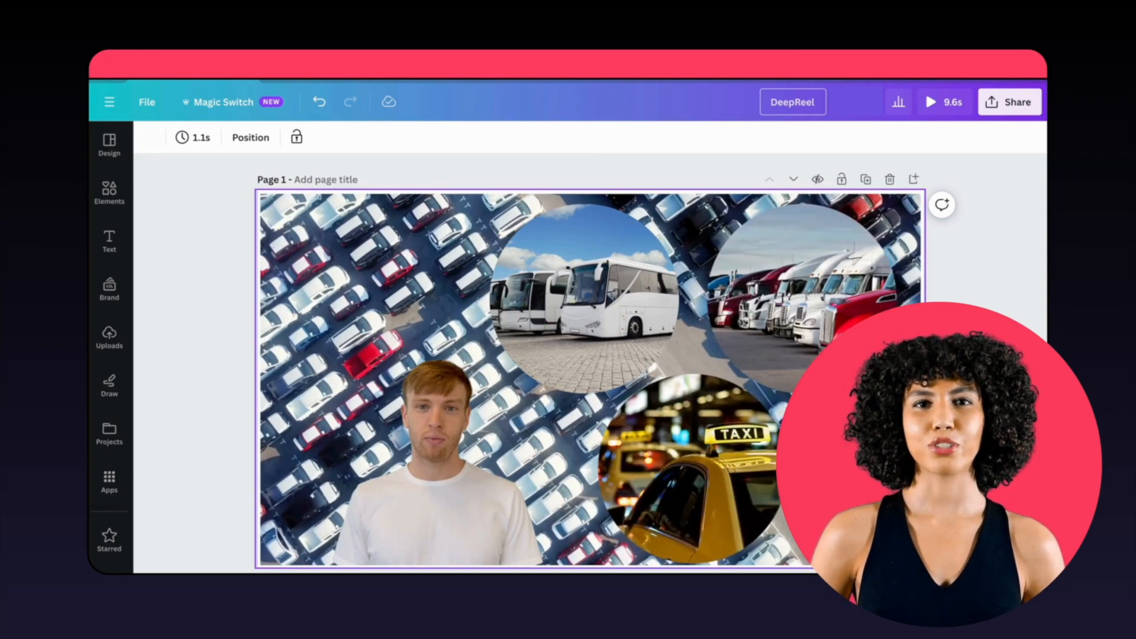
# - Play the vehicle collage design with its presenter video full screen
pyautogui.click(930, 102)
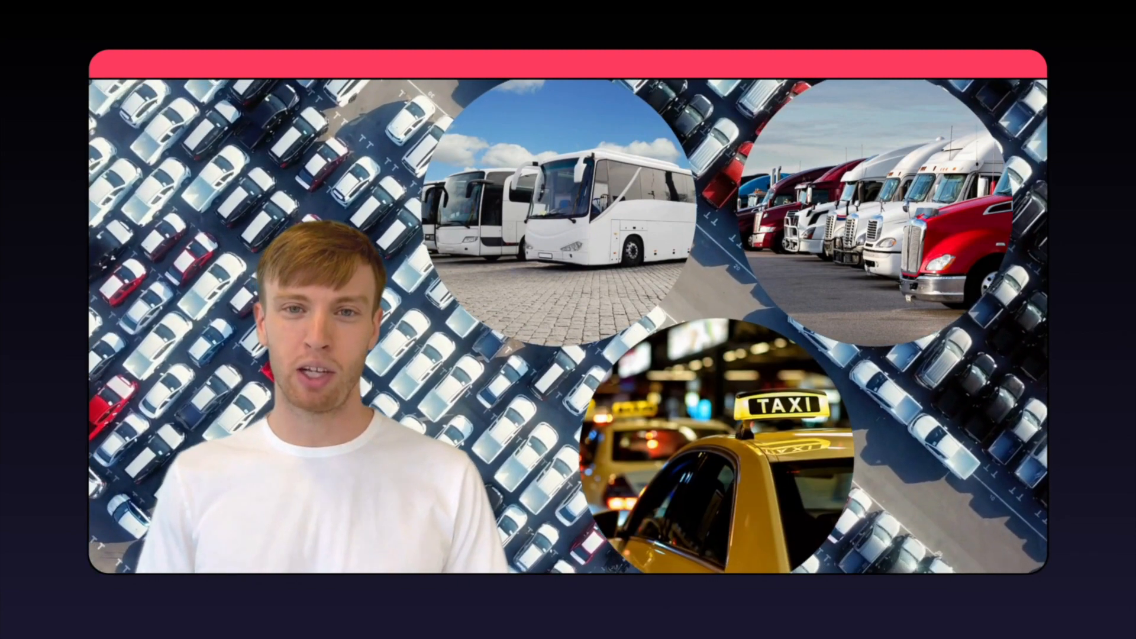